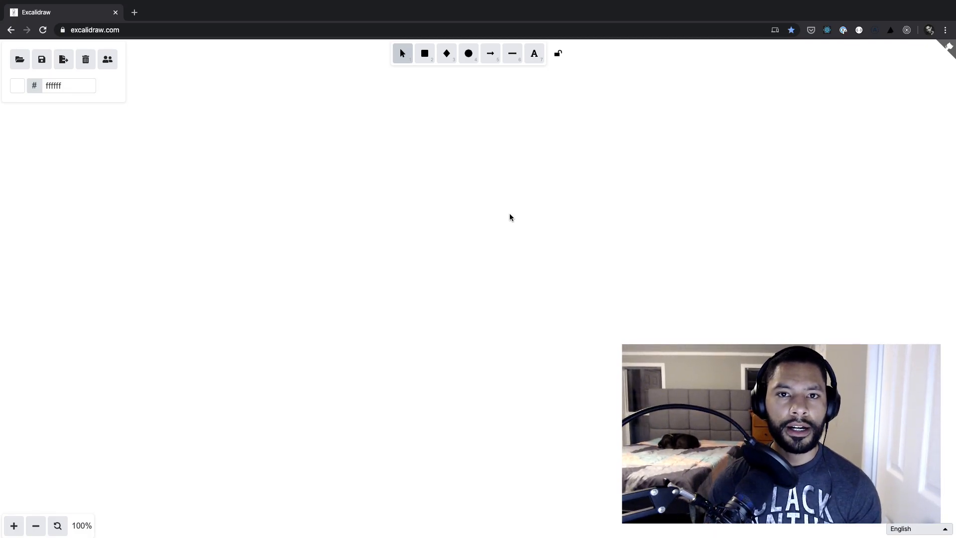
pyautogui.moveTo(406, 172)
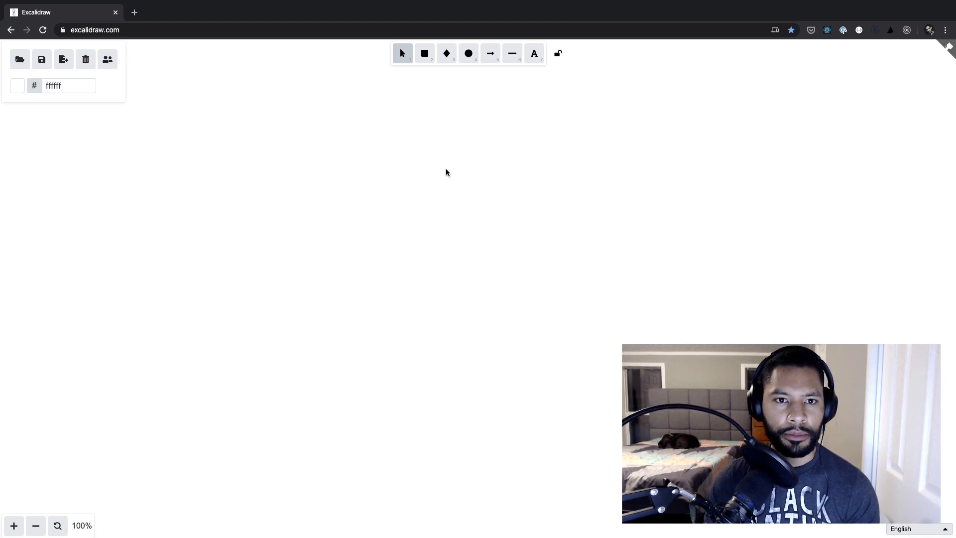
# Step: Draw the large frame rectangle and try clean-edged Sloppiness before returning to the sketchy look
pyautogui.click(424, 54)
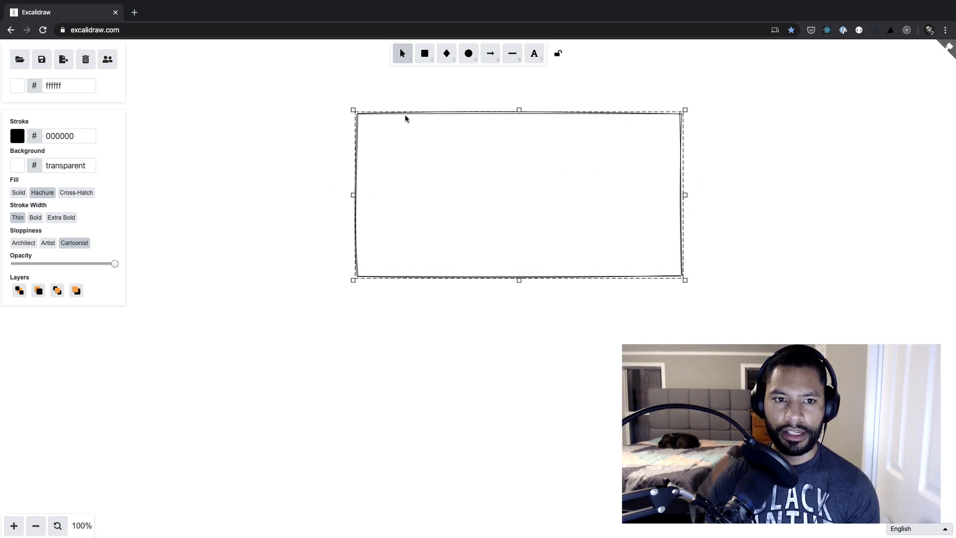
pyautogui.click(332, 133)
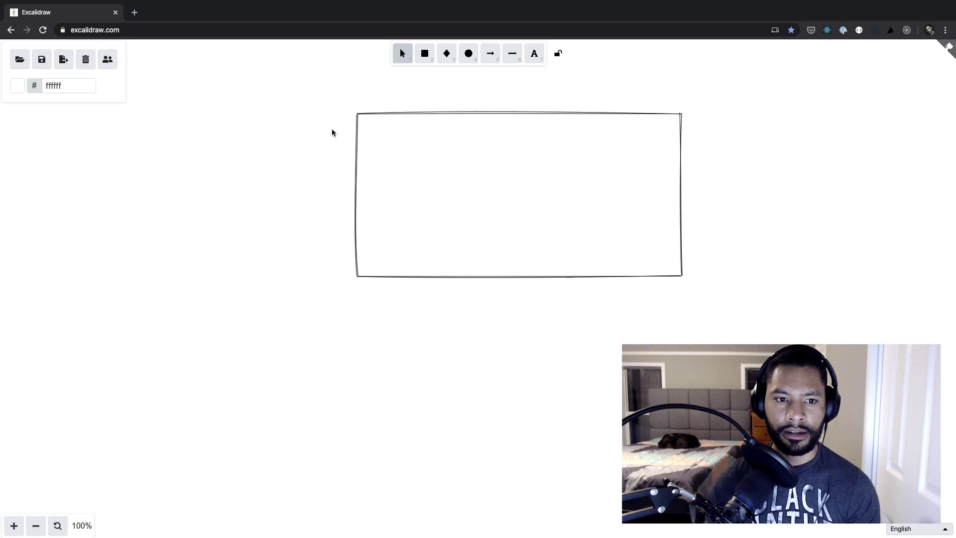
pyautogui.click(518, 194)
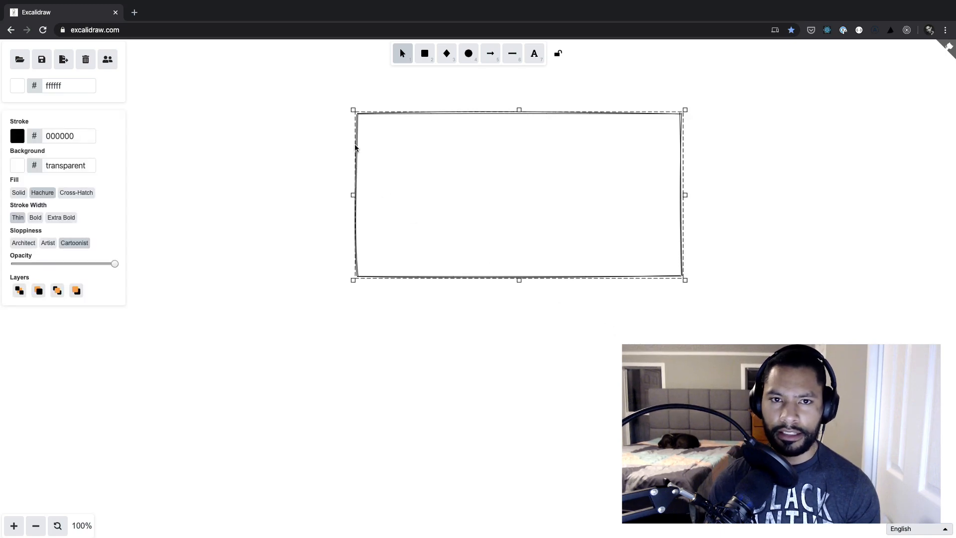
pyautogui.moveTo(6, 217)
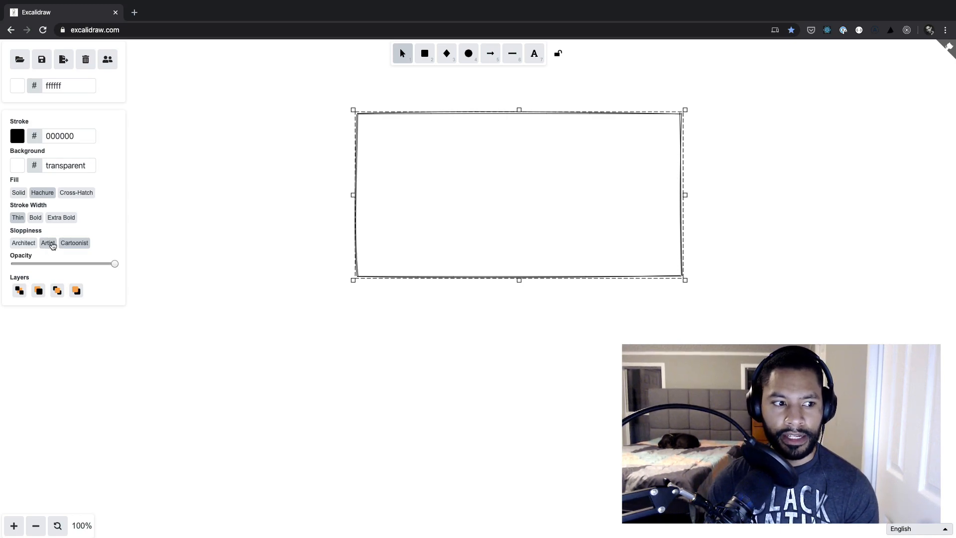
pyautogui.click(48, 242)
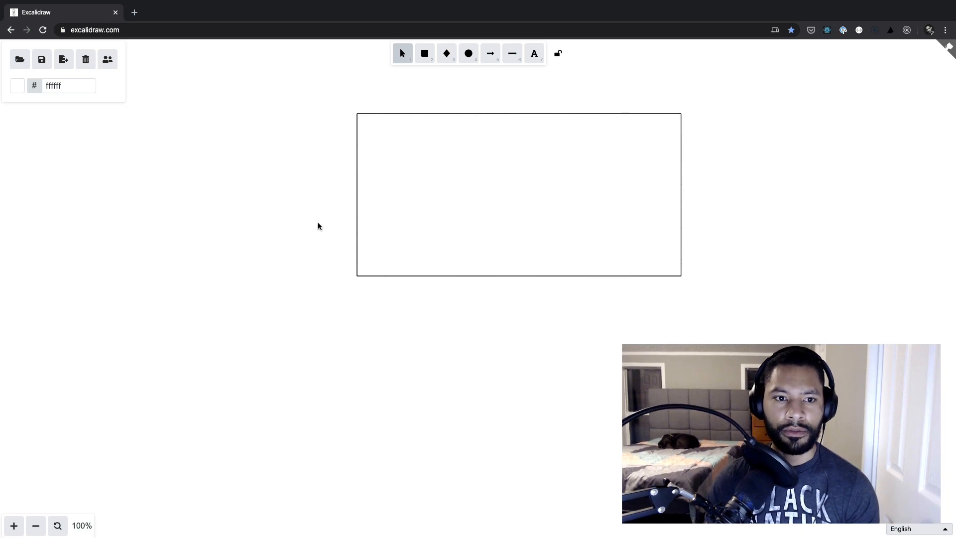
pyautogui.click(518, 194)
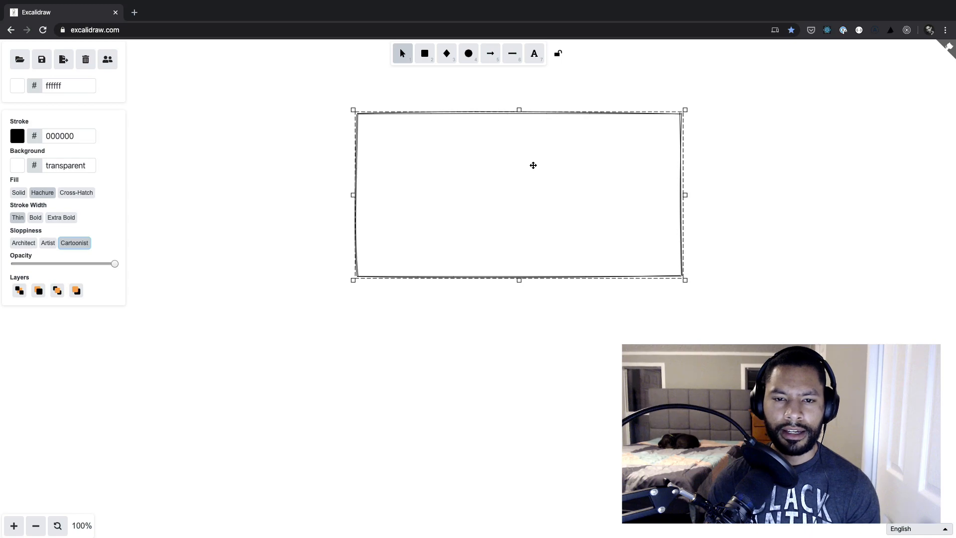
pyautogui.moveTo(492, 146)
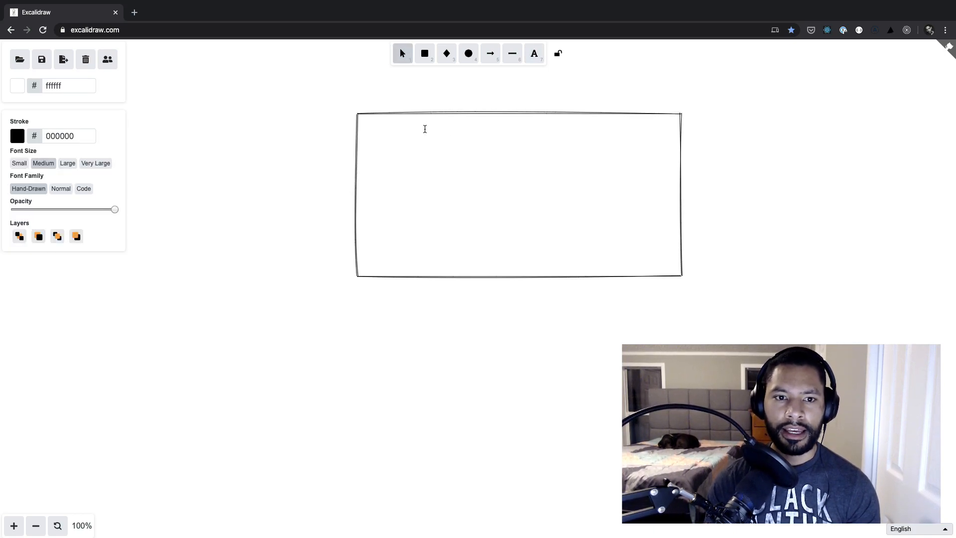
# Step: Type the 'Grocery Item' label and 'Submit' button text, then select the Submit group
pyautogui.write('Grok')
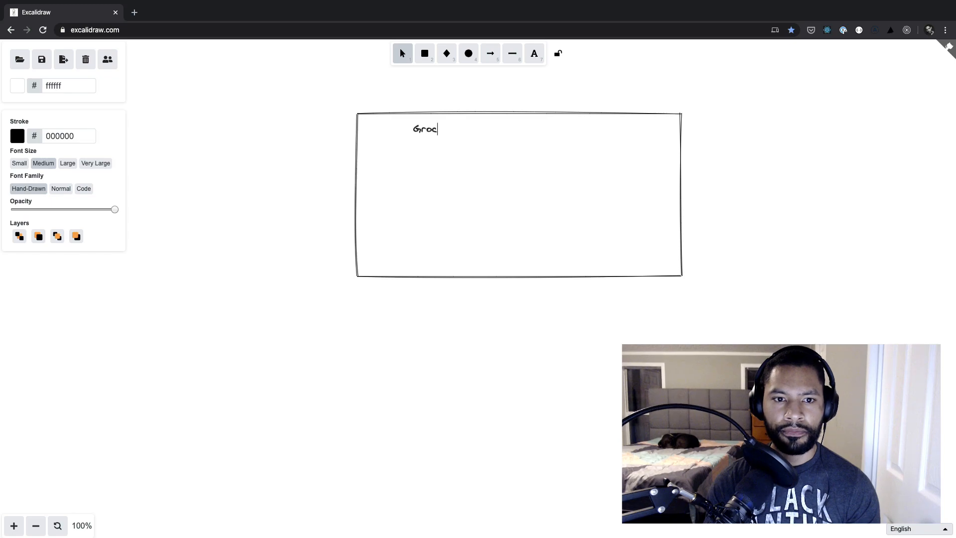
pyautogui.write('ery It')
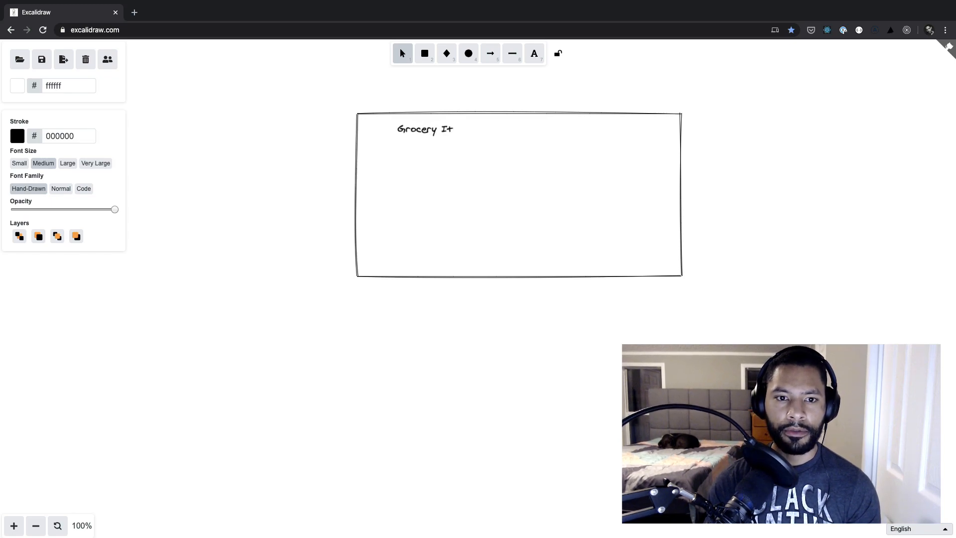
pyautogui.write('em')
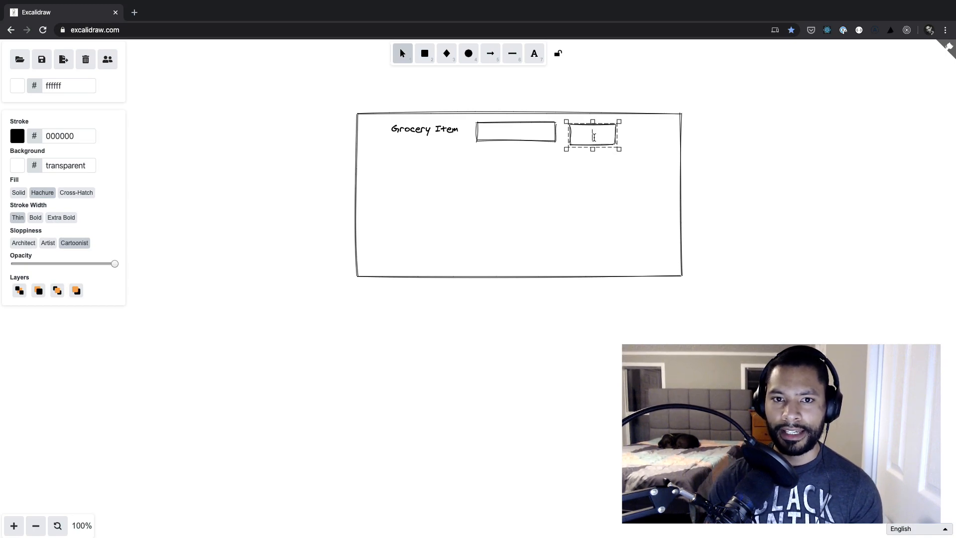
pyautogui.write('Submit')
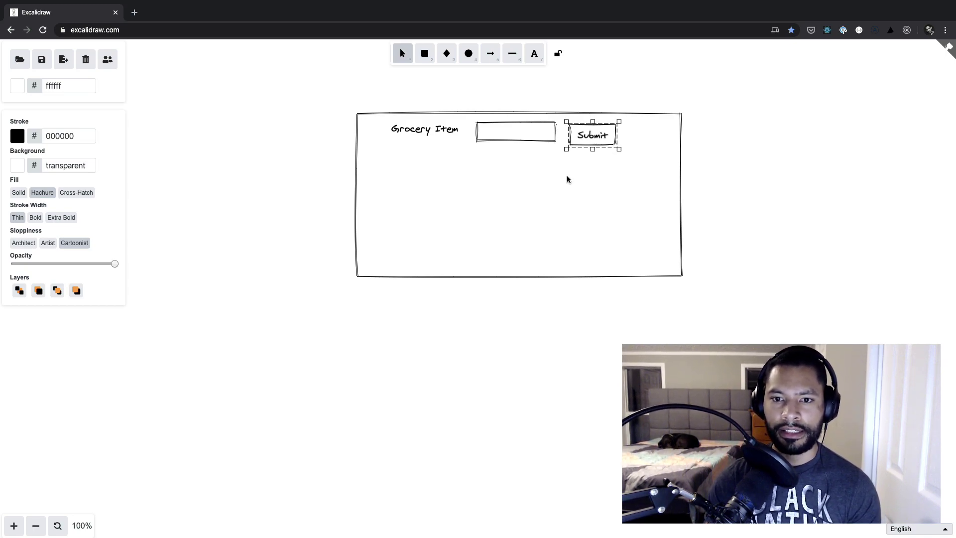
pyautogui.click(580, 171)
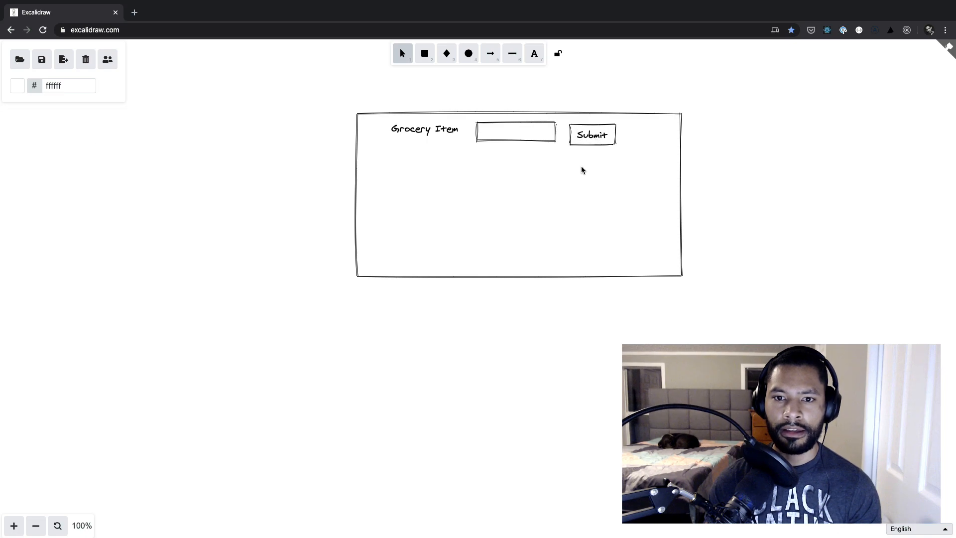
pyautogui.click(592, 135)
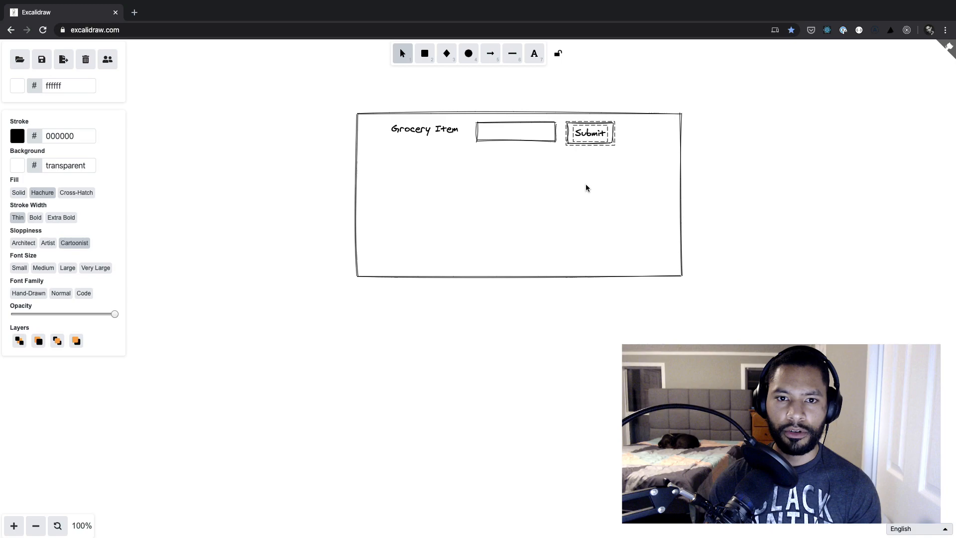
# Step: Deselect the shifted Submit button and draw the first list line below the input
pyautogui.click(521, 169)
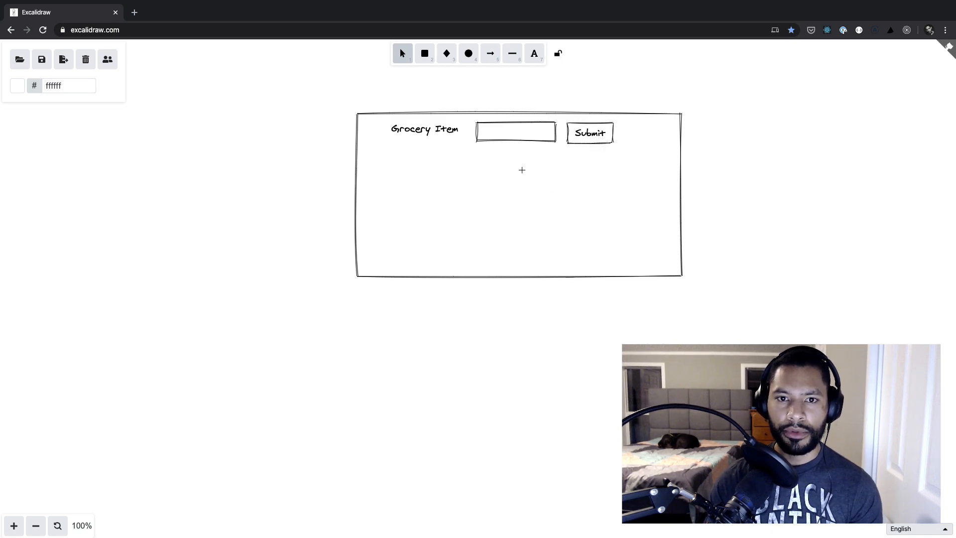
pyautogui.click(512, 53)
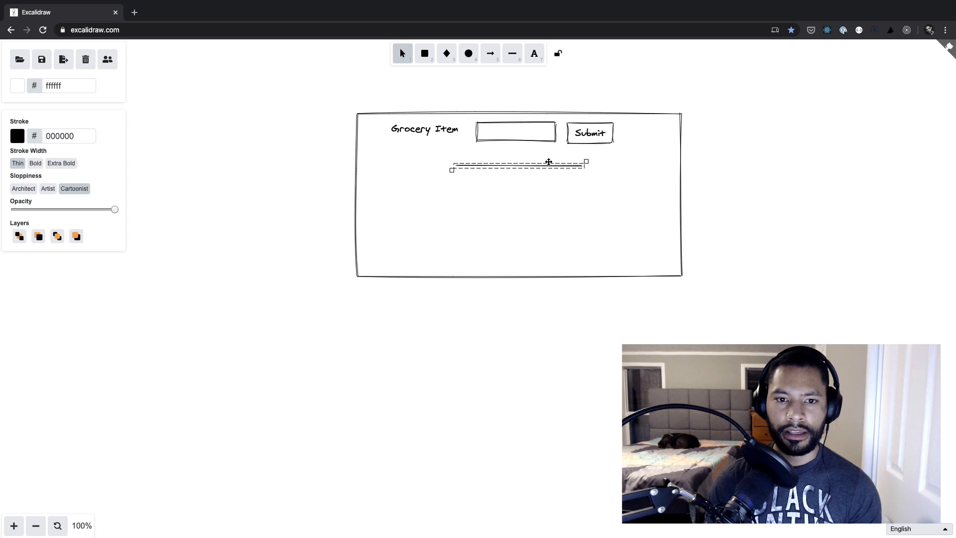
pyautogui.moveTo(548, 184)
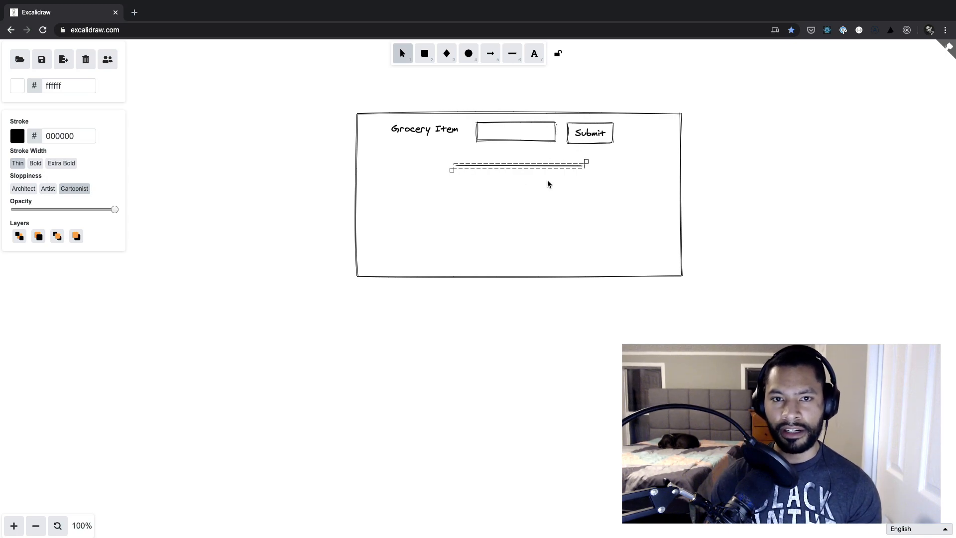
pyautogui.moveTo(524, 172)
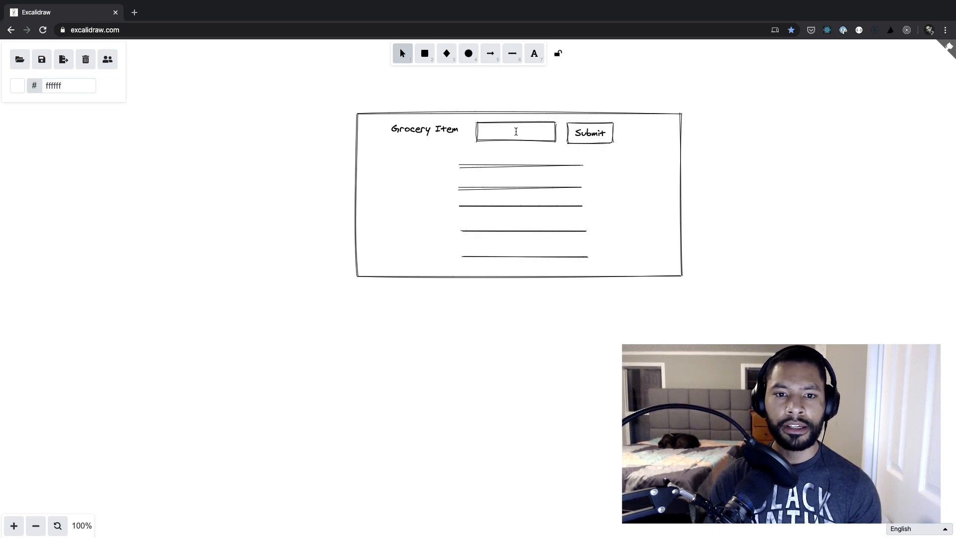
# Step: Type 'lettuce' in the input box, then 'tomatoes' and 'tortillas' on the first list lines
pyautogui.write('lettuce')
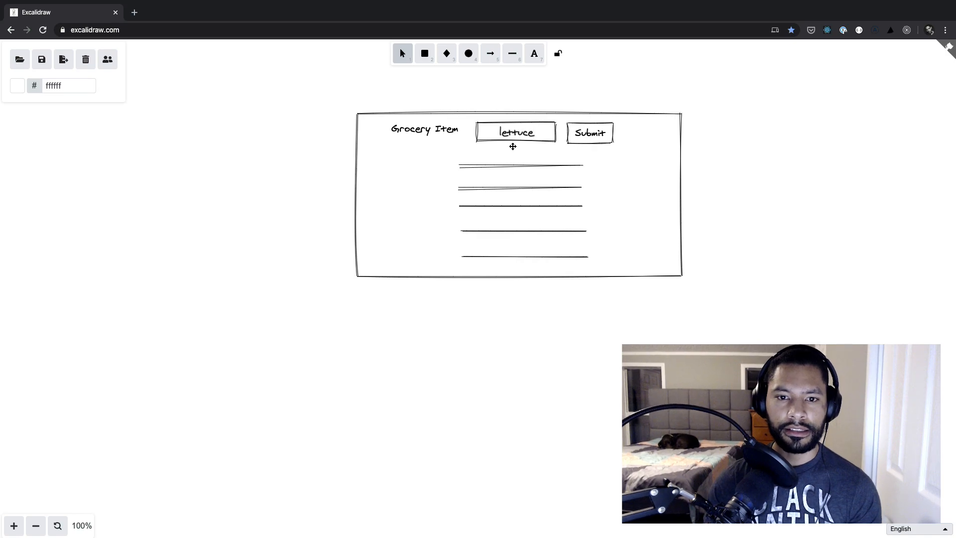
pyautogui.write('tomatoes')
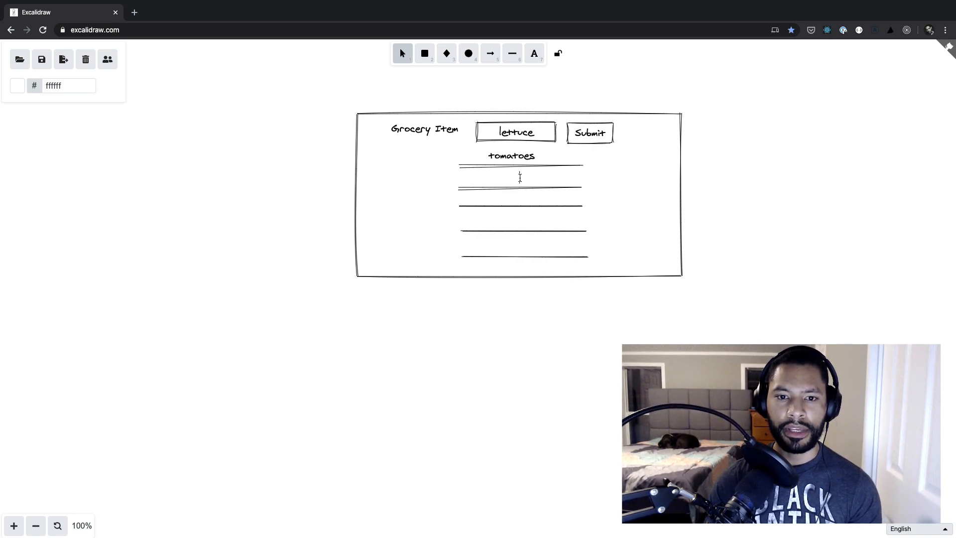
pyautogui.write('toritiallas')
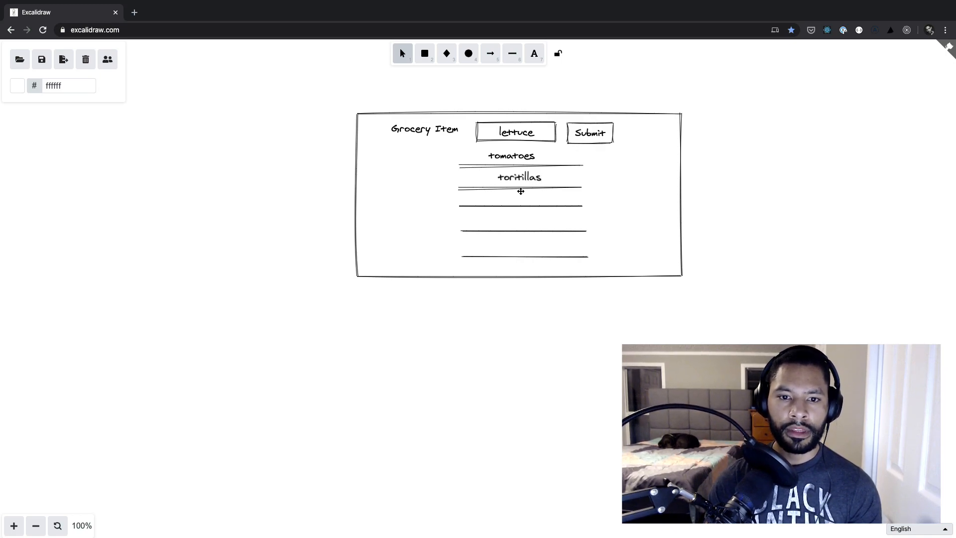
# Step: Fix the tortillas spelling and write 'cilantro' on the third list line
pyautogui.click(518, 176)
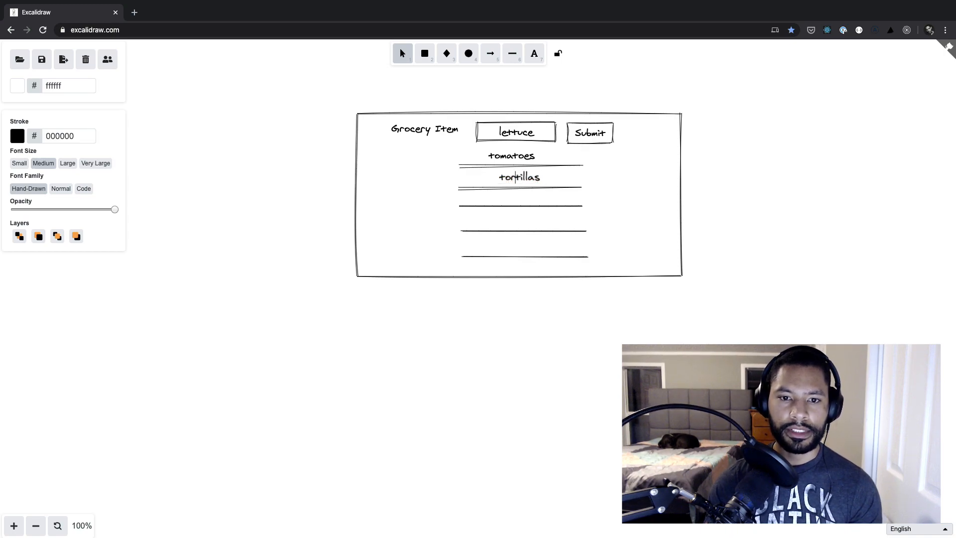
pyautogui.write('c')
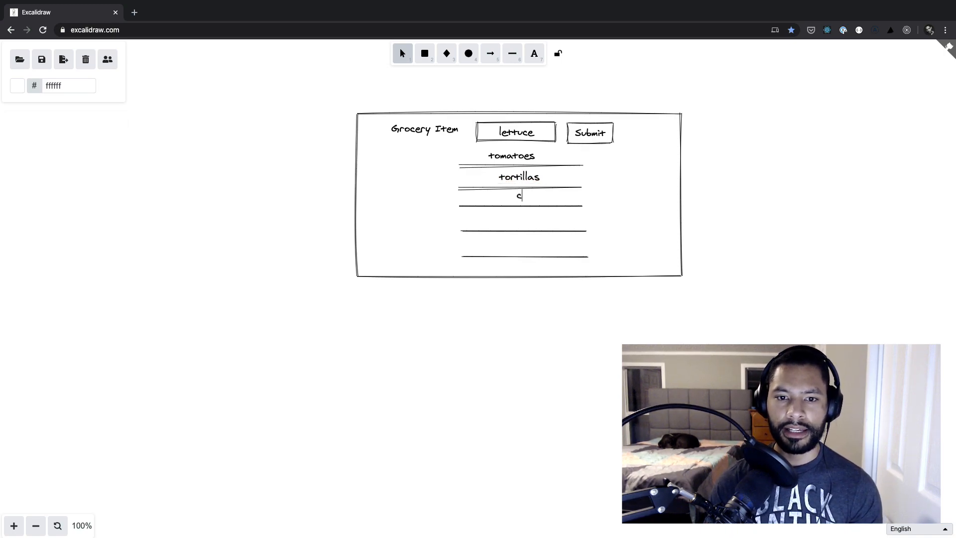
pyautogui.write('ilantro')
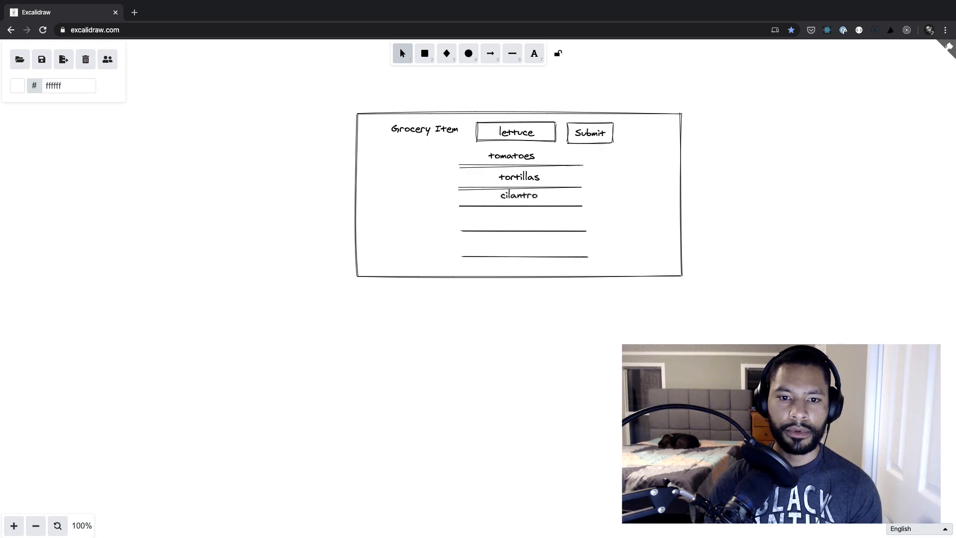
pyautogui.click(519, 195)
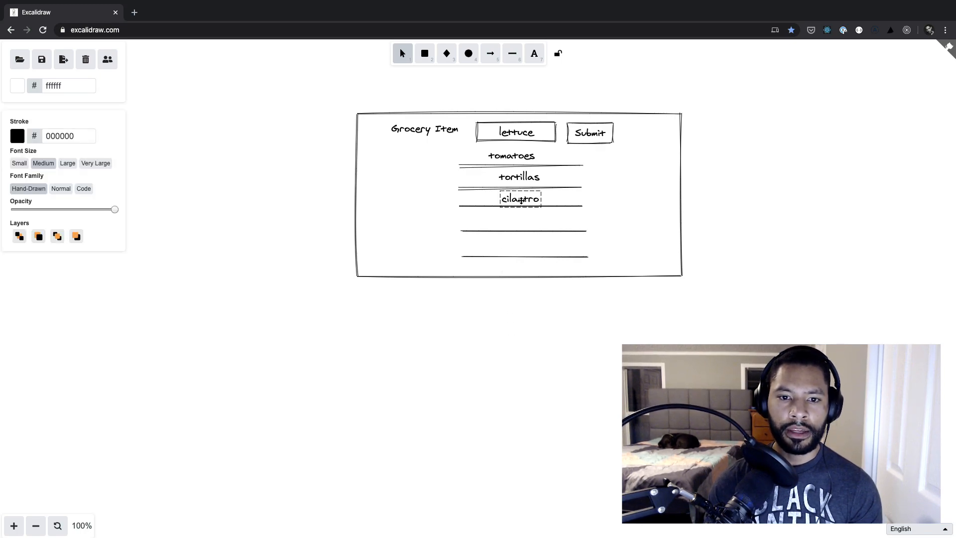
pyautogui.write('cilantro')
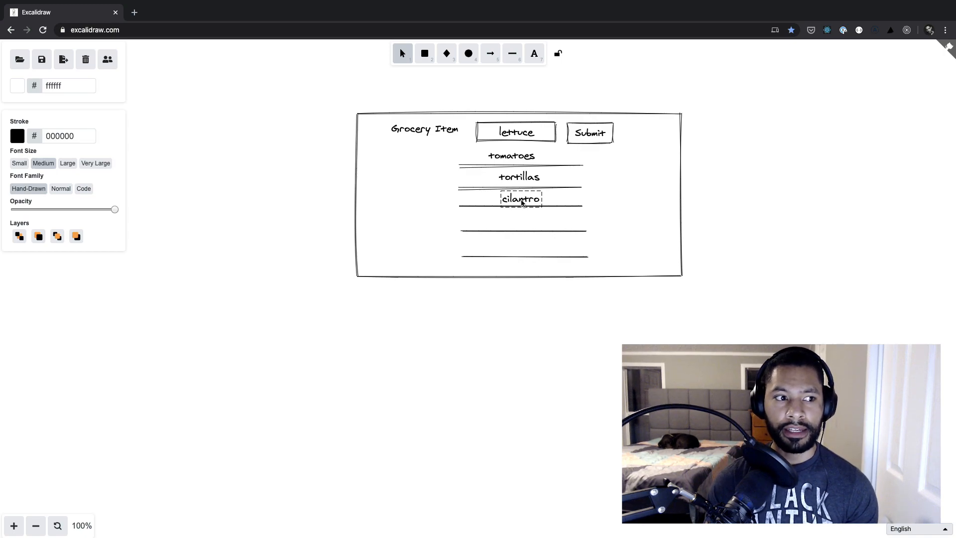
pyautogui.moveTo(337, 105)
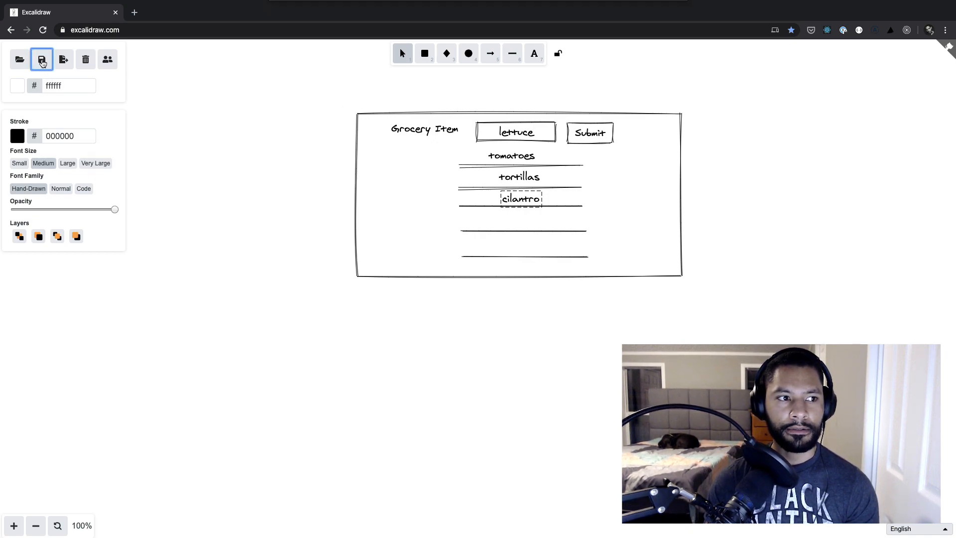
# Step: Save the grocery mockup as an .excalidraw file with the default name, then deselect
pyautogui.click(41, 59)
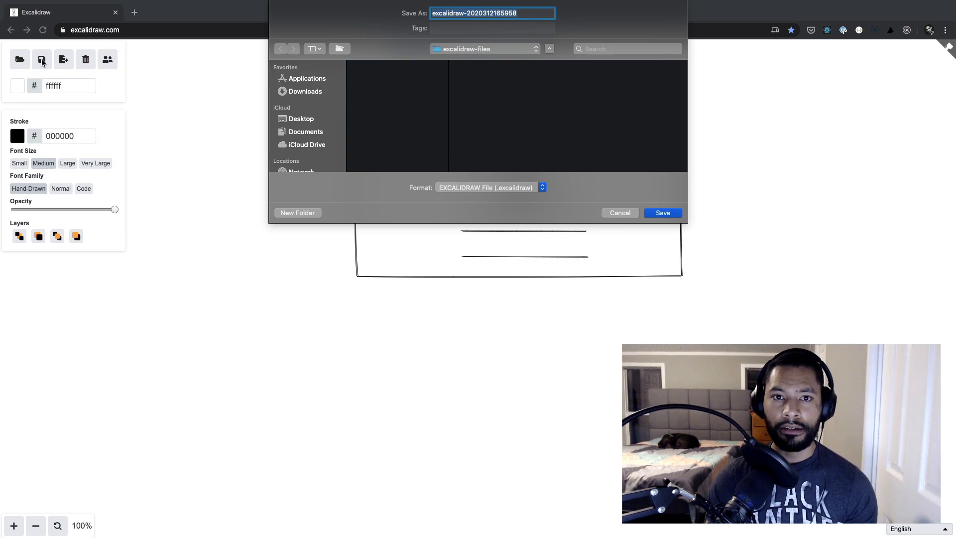
pyautogui.moveTo(651, 177)
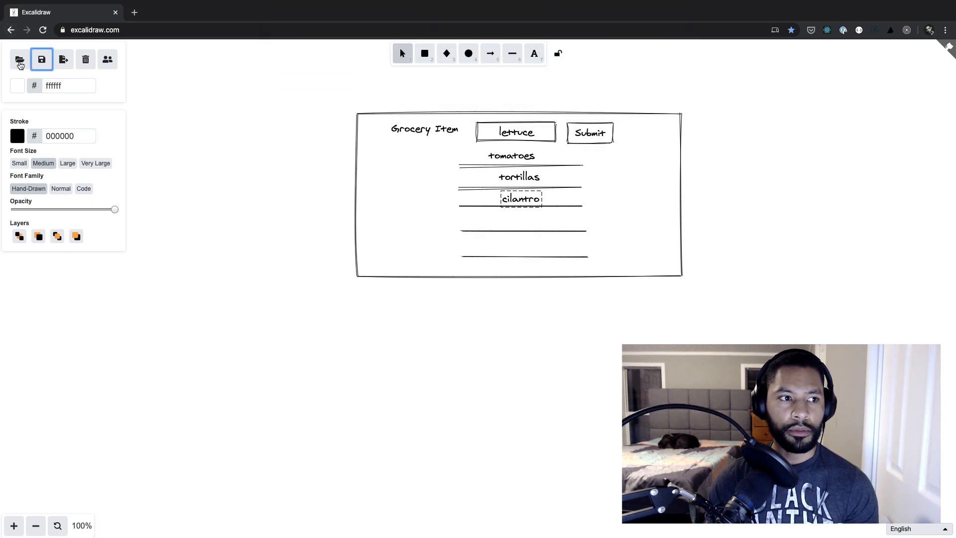
pyautogui.click(308, 120)
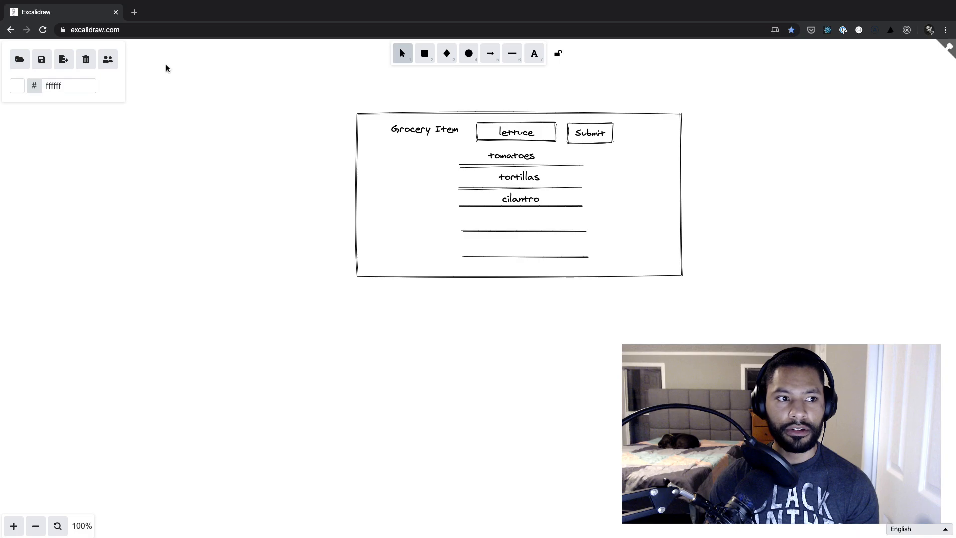
pyautogui.click(108, 59)
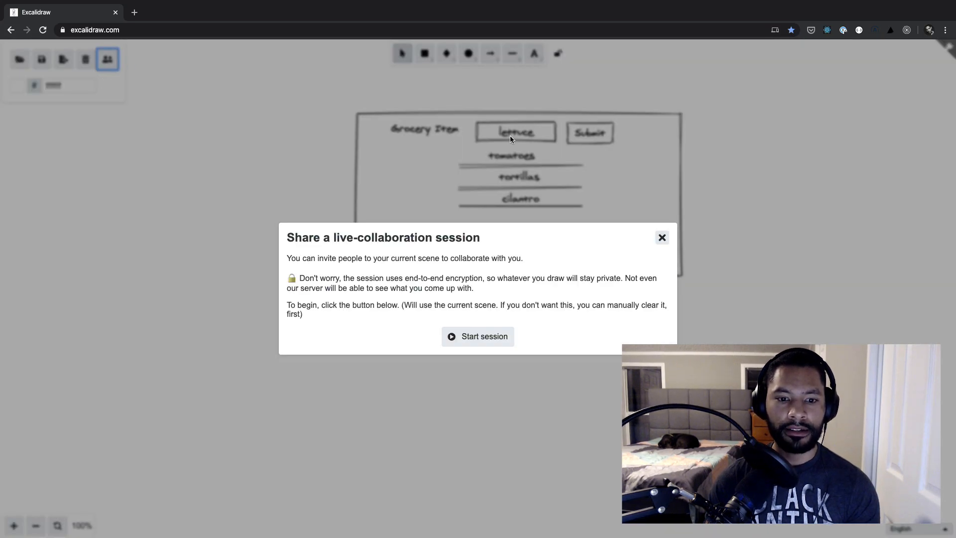
# Step: Start a live-collaboration session with a shareable link and close the sharing dialog
pyautogui.click(477, 336)
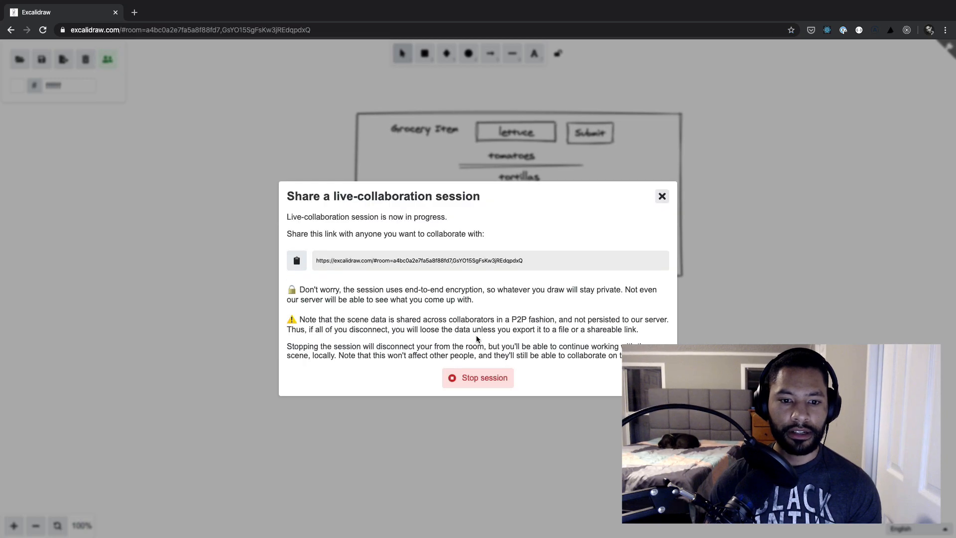
pyautogui.click(459, 261)
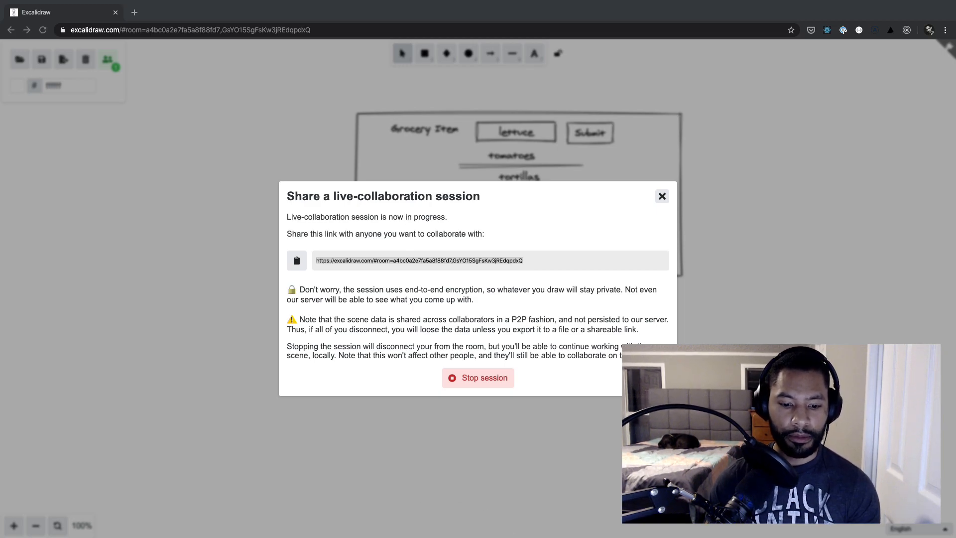
pyautogui.click(662, 195)
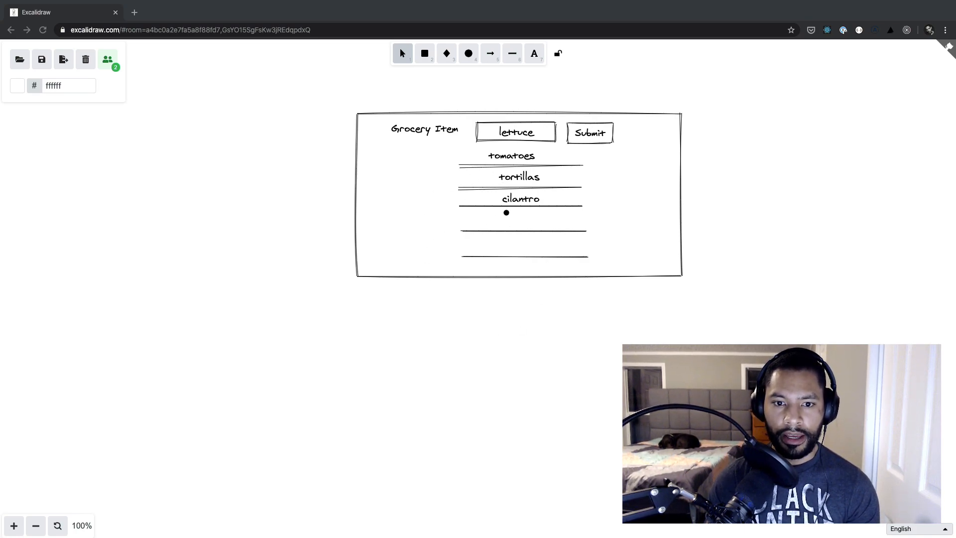
pyautogui.moveTo(373, 188)
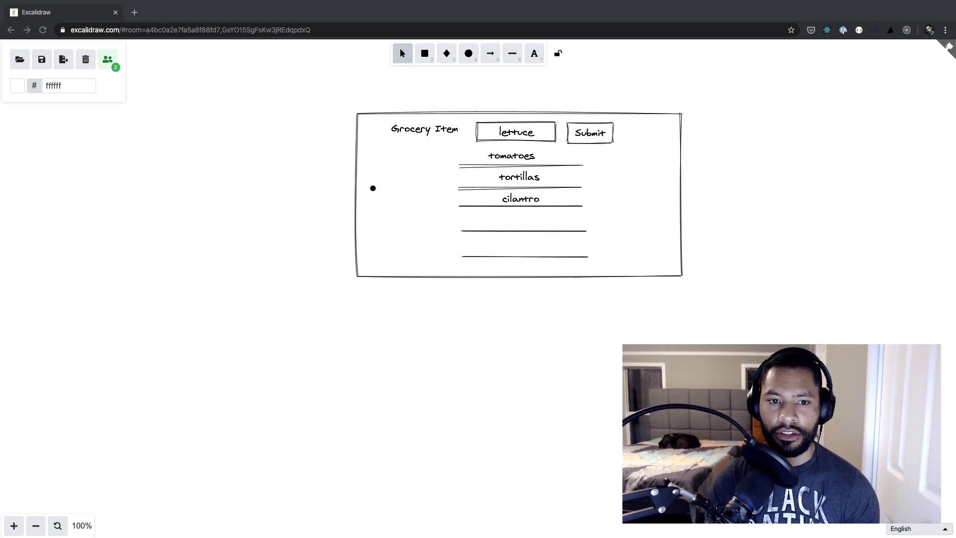
pyautogui.moveTo(495, 178)
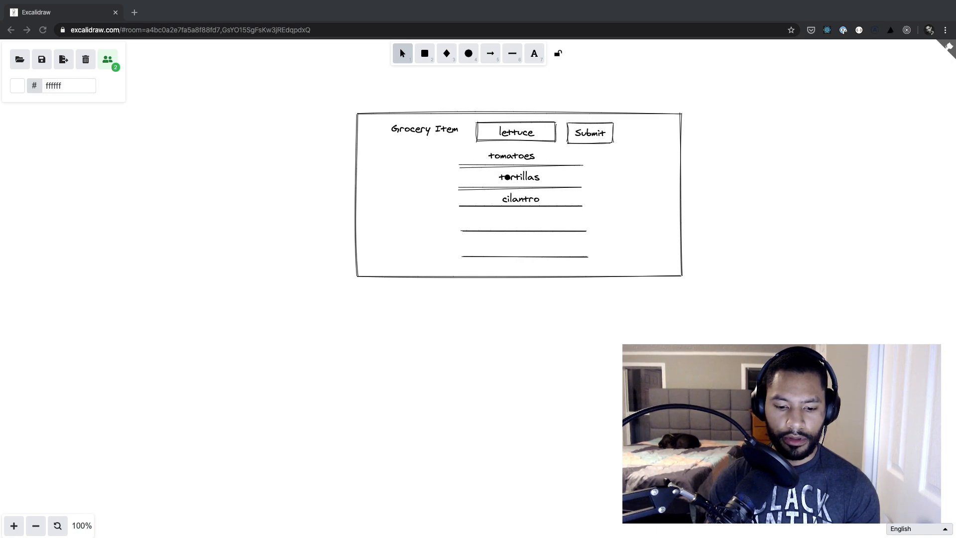
pyautogui.moveTo(501, 155)
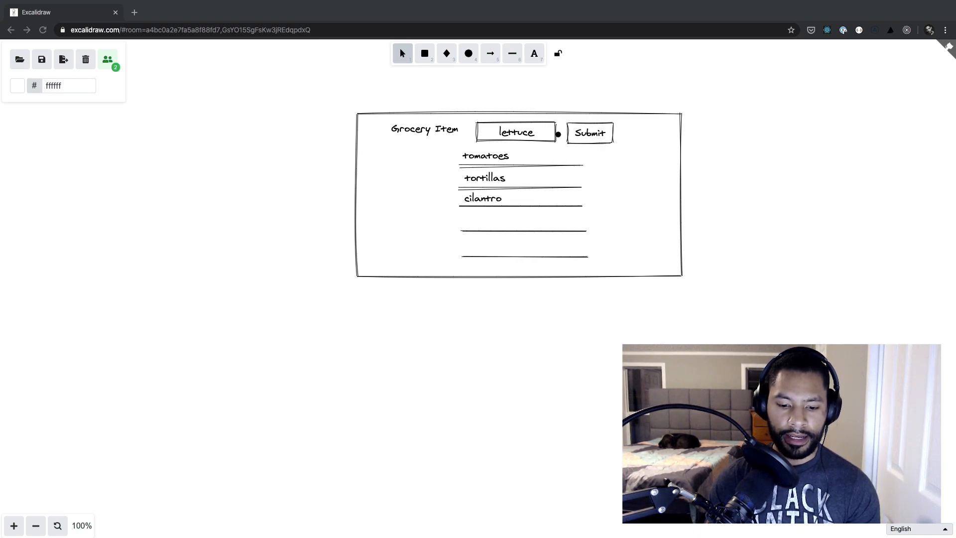
pyautogui.moveTo(562, 155)
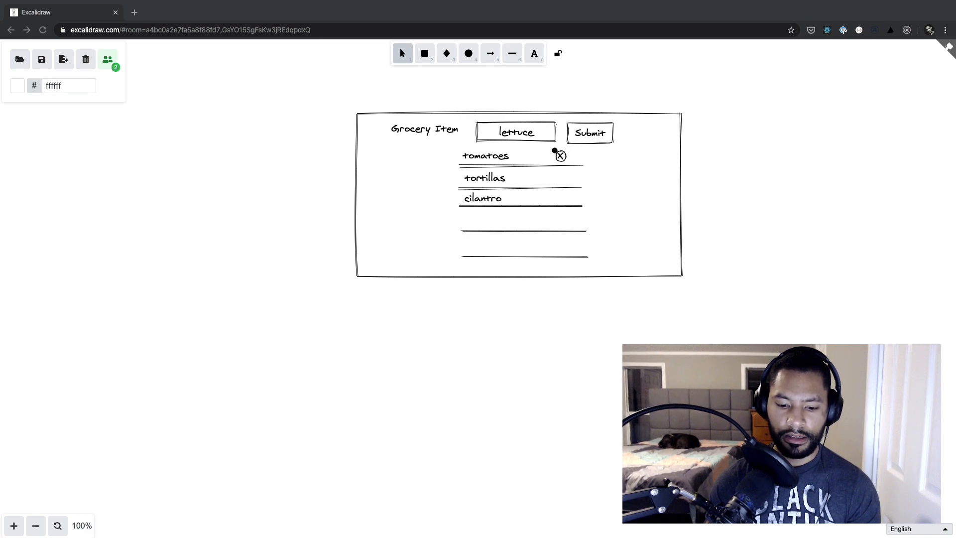
pyautogui.moveTo(541, 152)
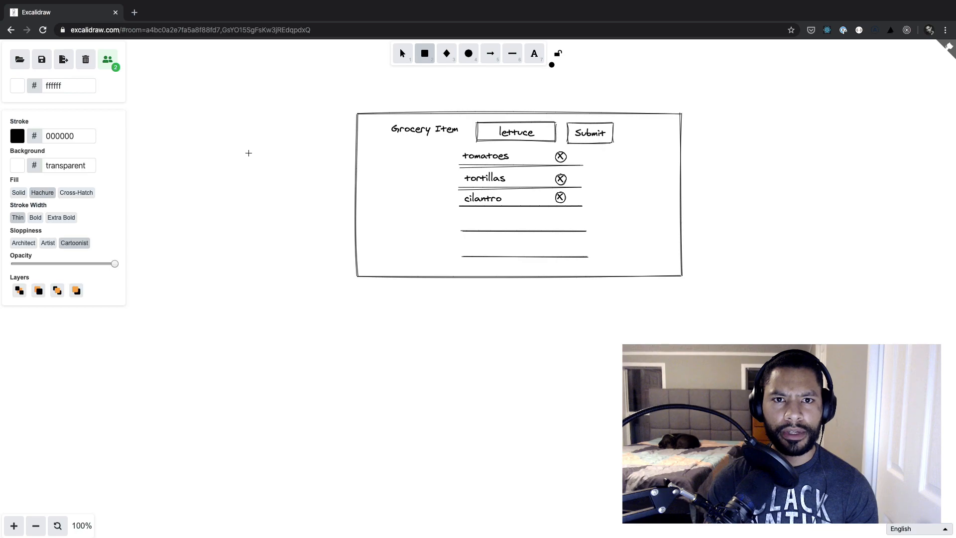
# Step: Drag a rectangle left of the wireframe, add circles below it, and deselect
pyautogui.moveTo(174, 101); pyautogui.dragTo(291, 177)
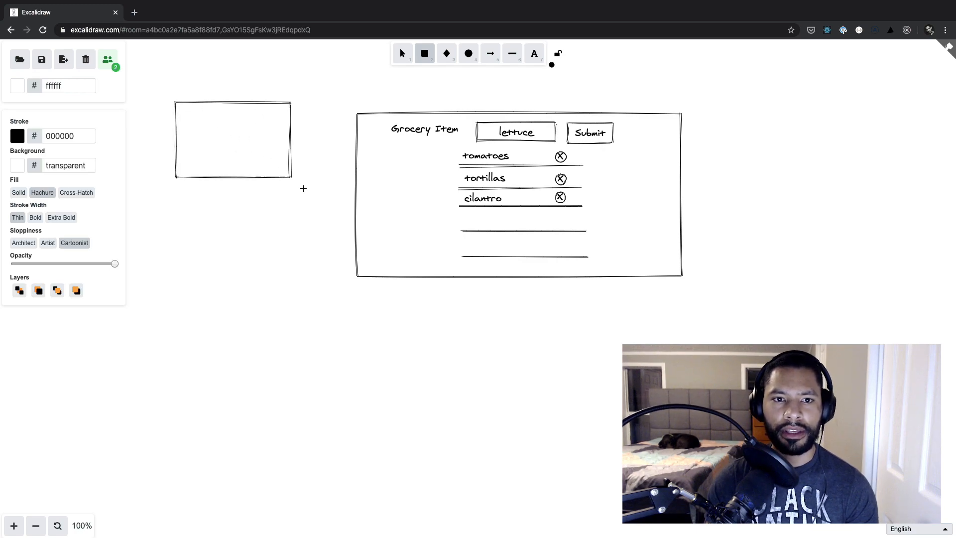
pyautogui.click(232, 138)
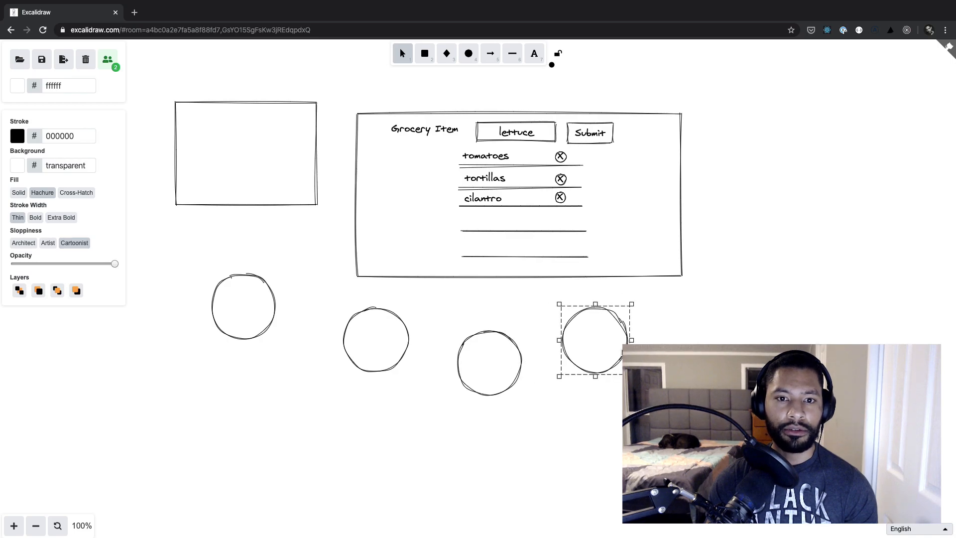
pyautogui.moveTo(41, 59)
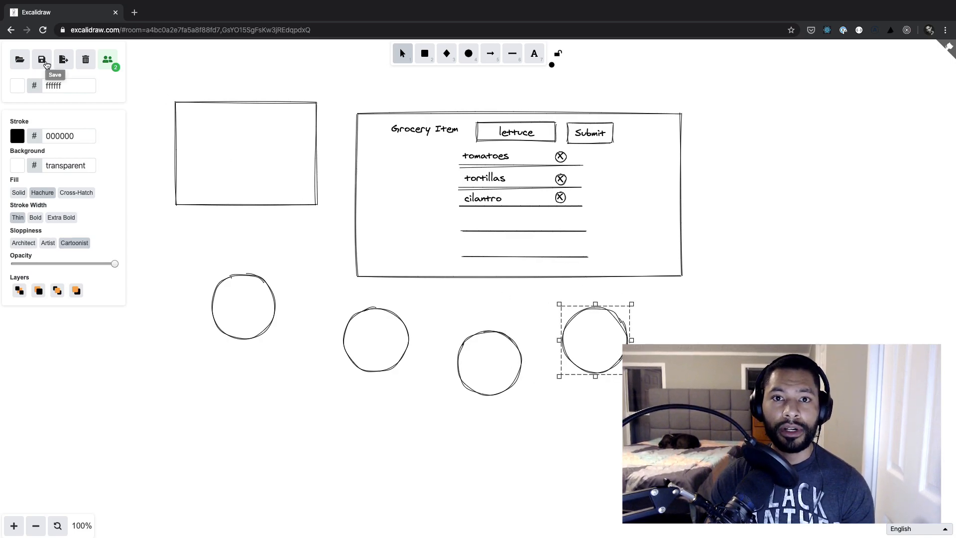
pyautogui.moveTo(268, 72)
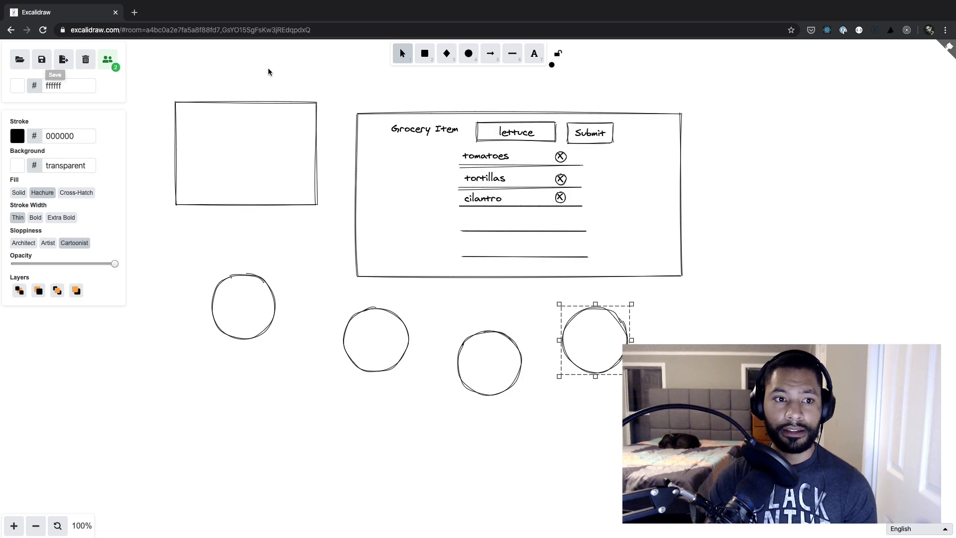
pyautogui.click(268, 72)
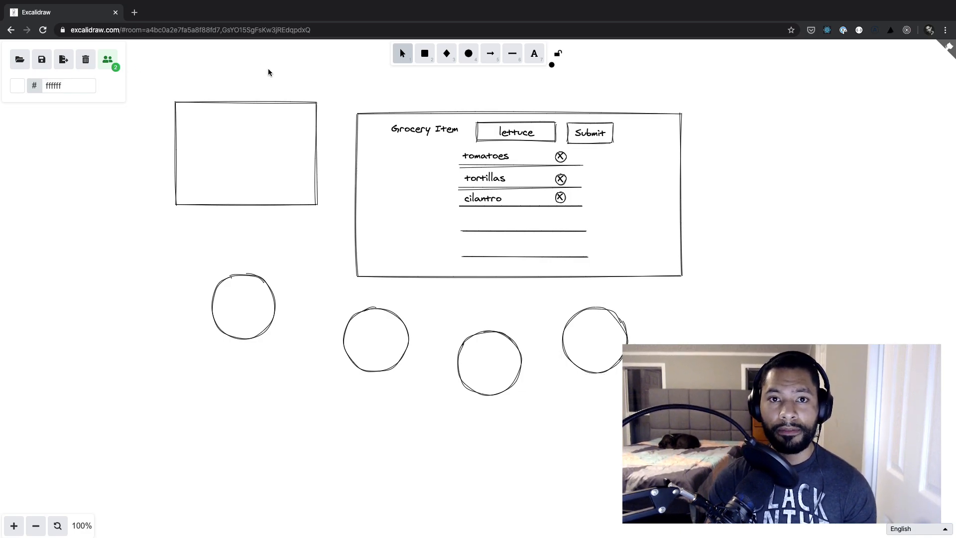